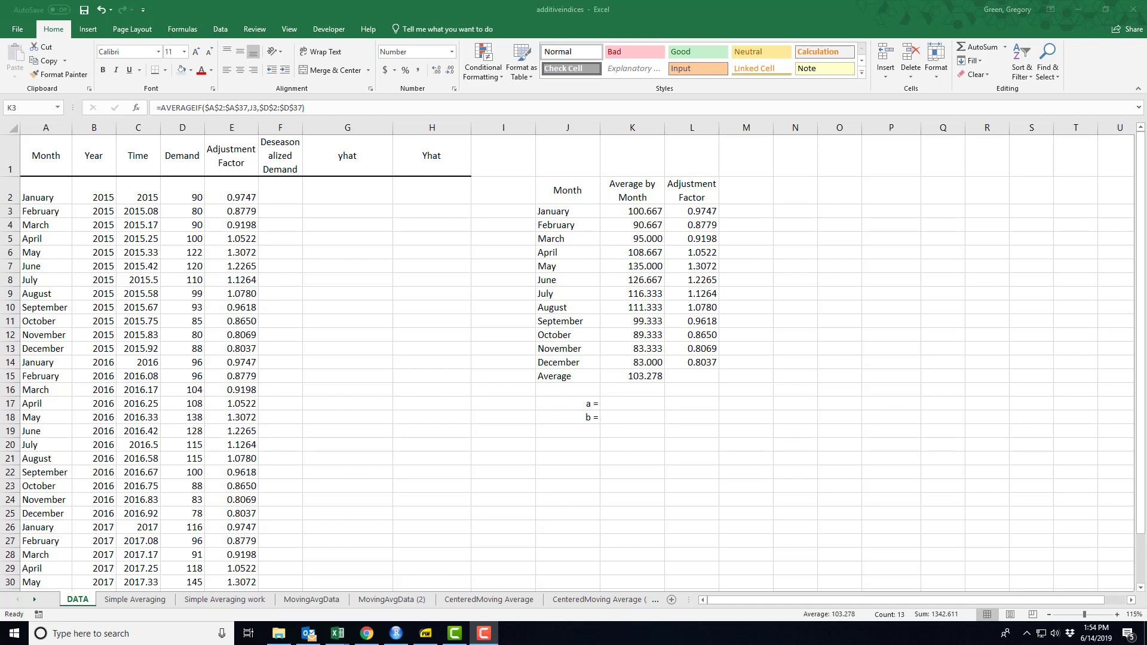
pyautogui.moveTo(1035, 269)
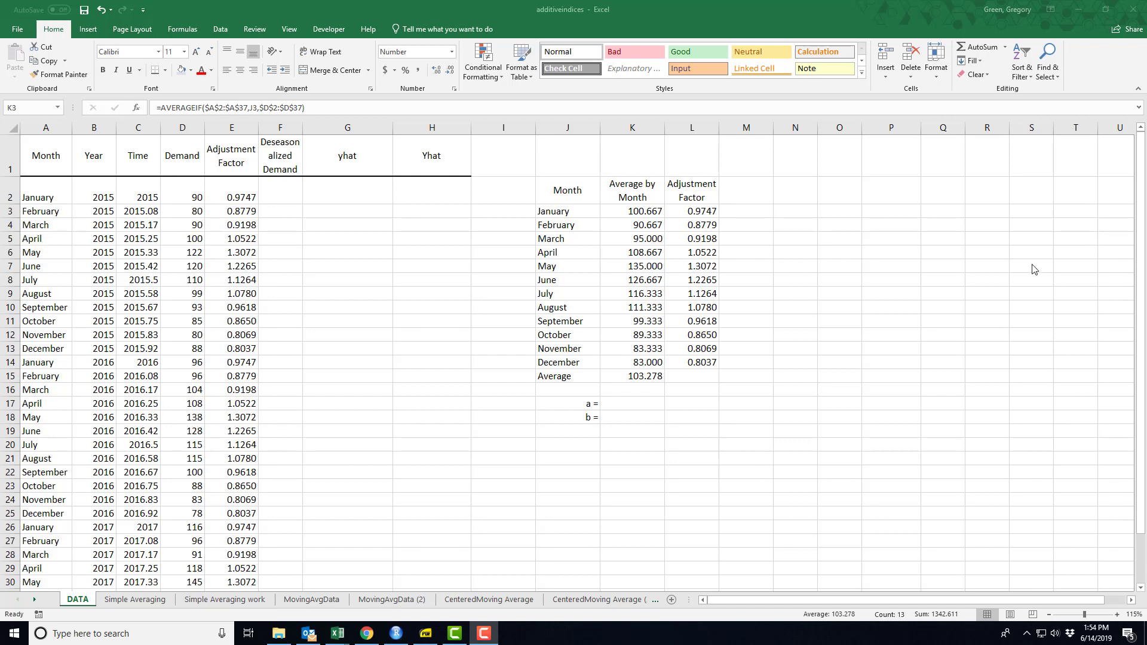
pyautogui.moveTo(288, 230)
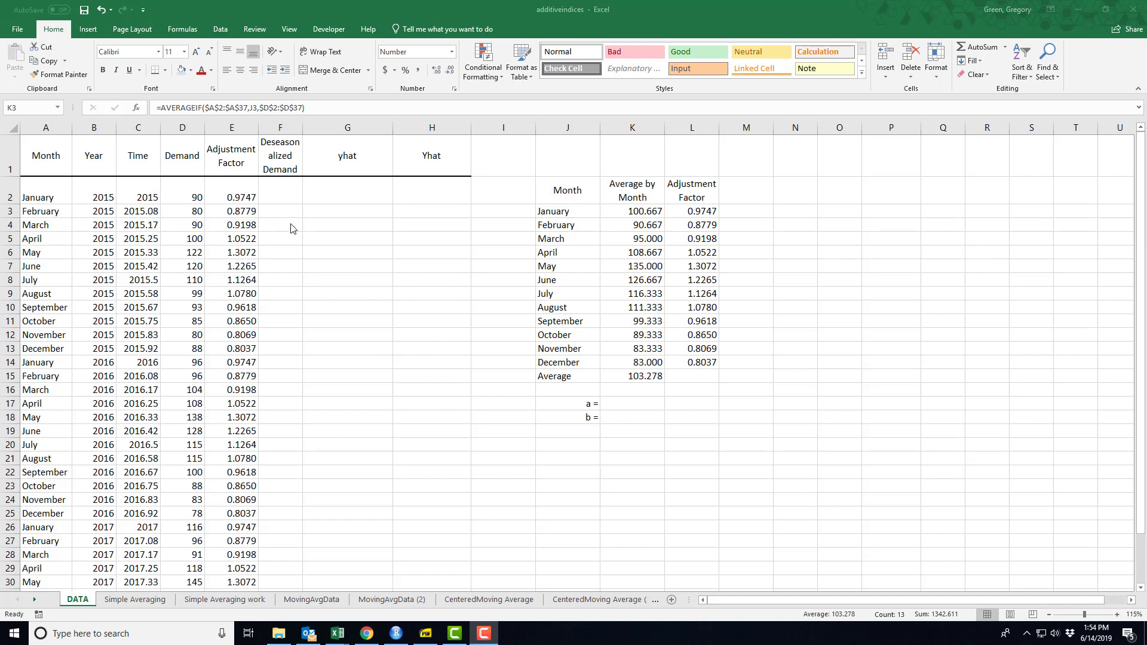
pyautogui.moveTo(735, 360)
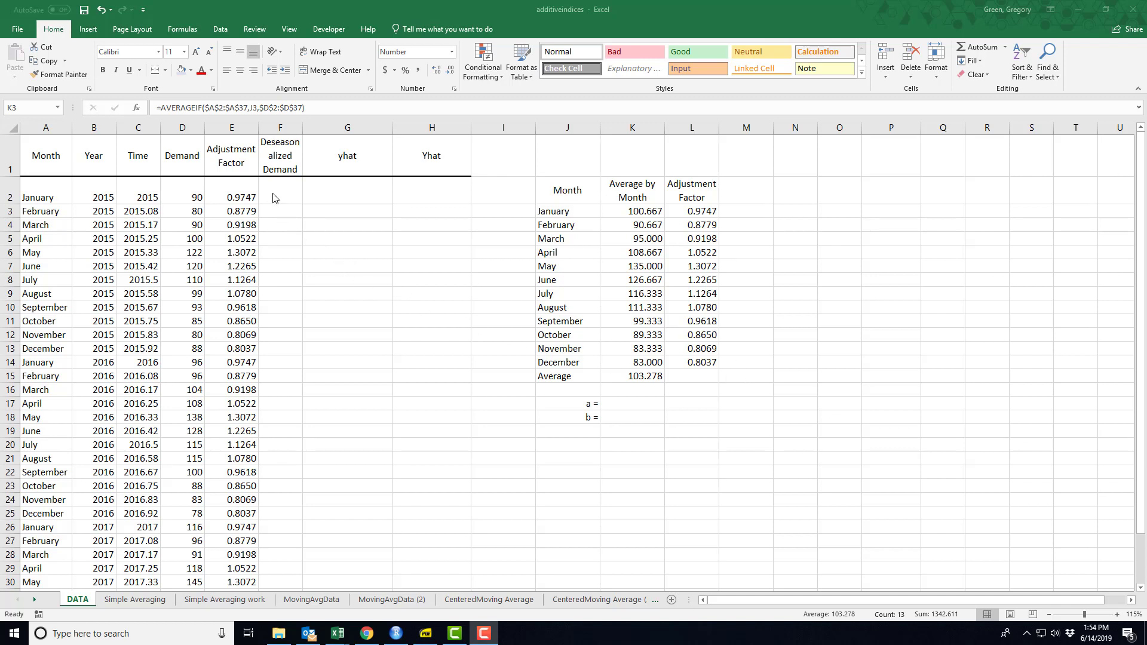
# - Enter =D2/E2 in F2 so January 2015 demand is divided by its adjustment factor
pyautogui.click(279, 198)
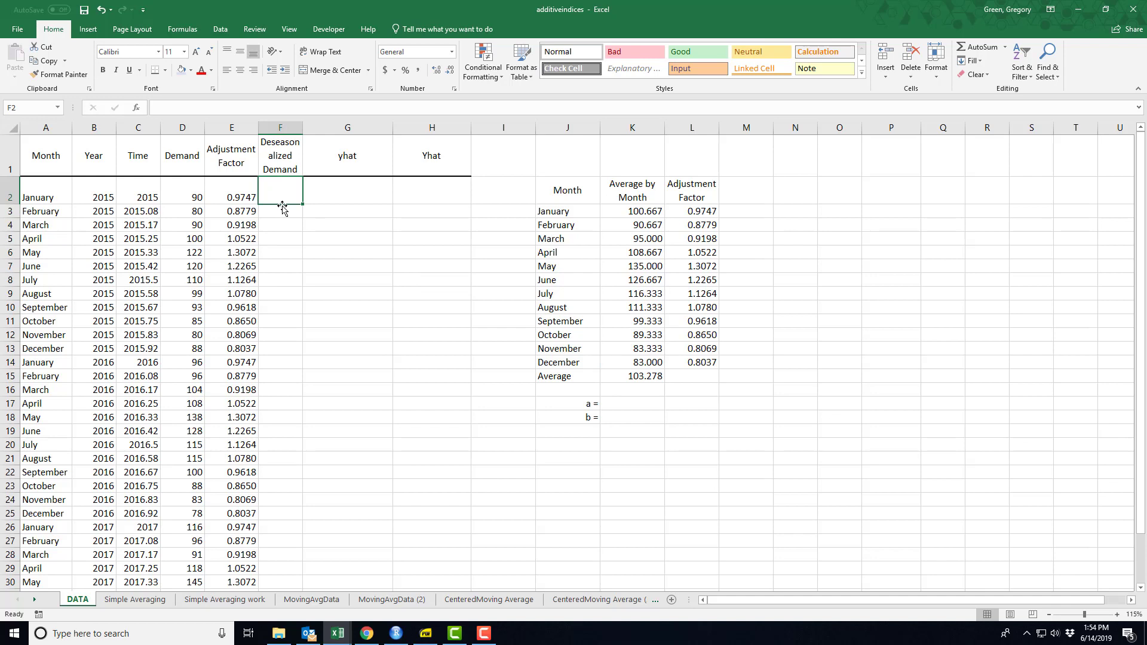
pyautogui.write('=')
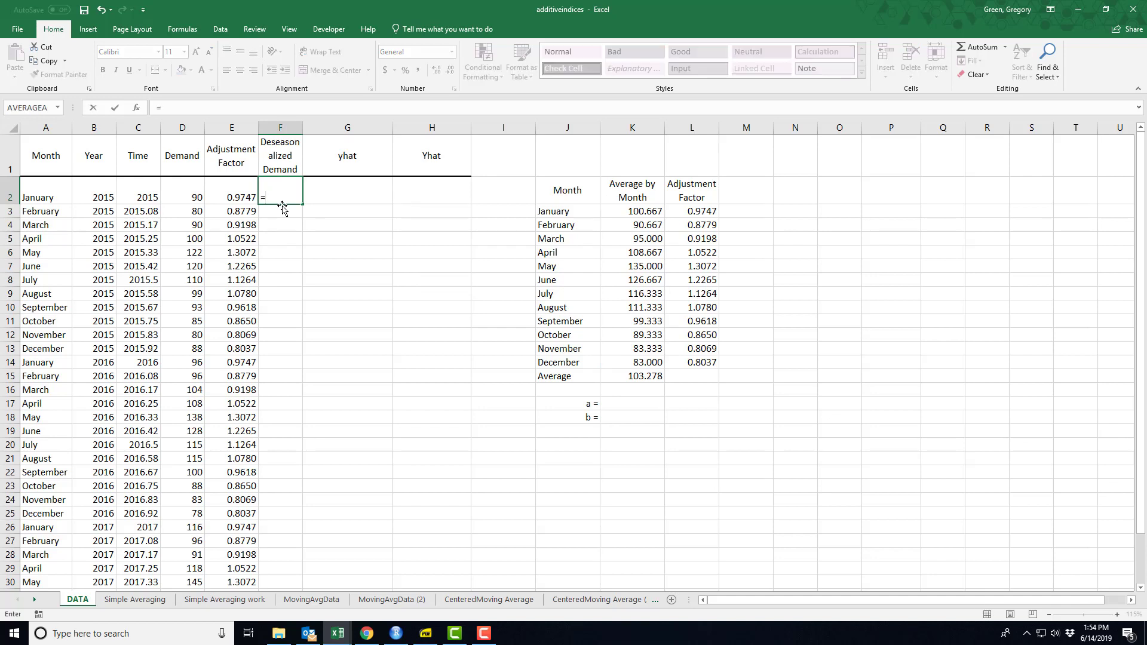
pyautogui.click(182, 197)
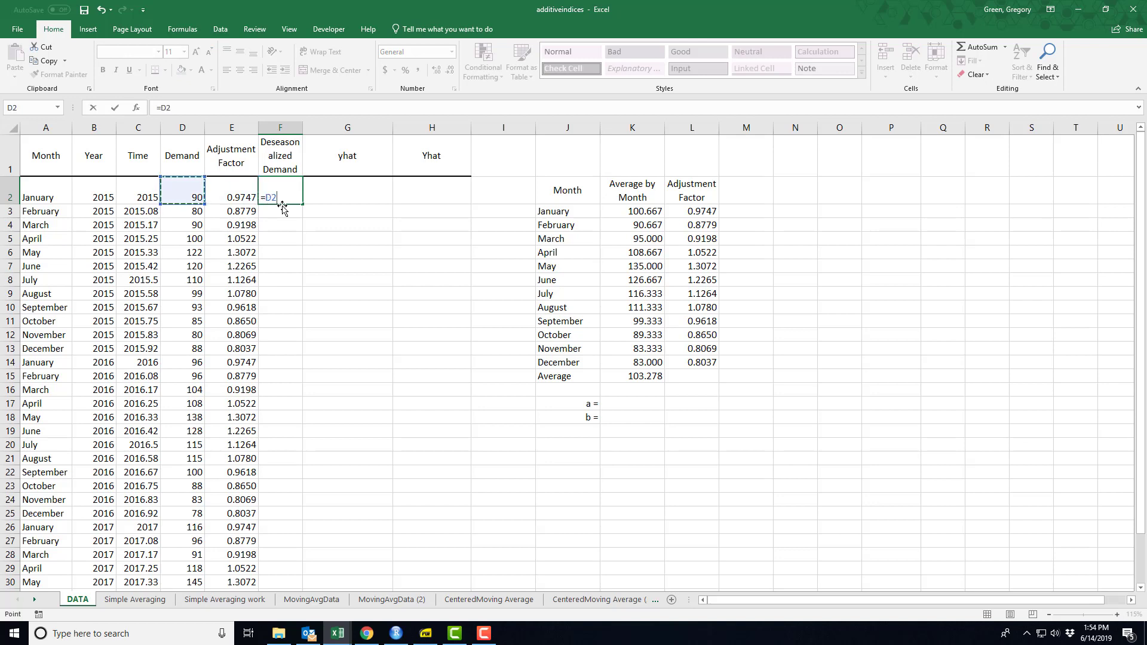
pyautogui.write('/')
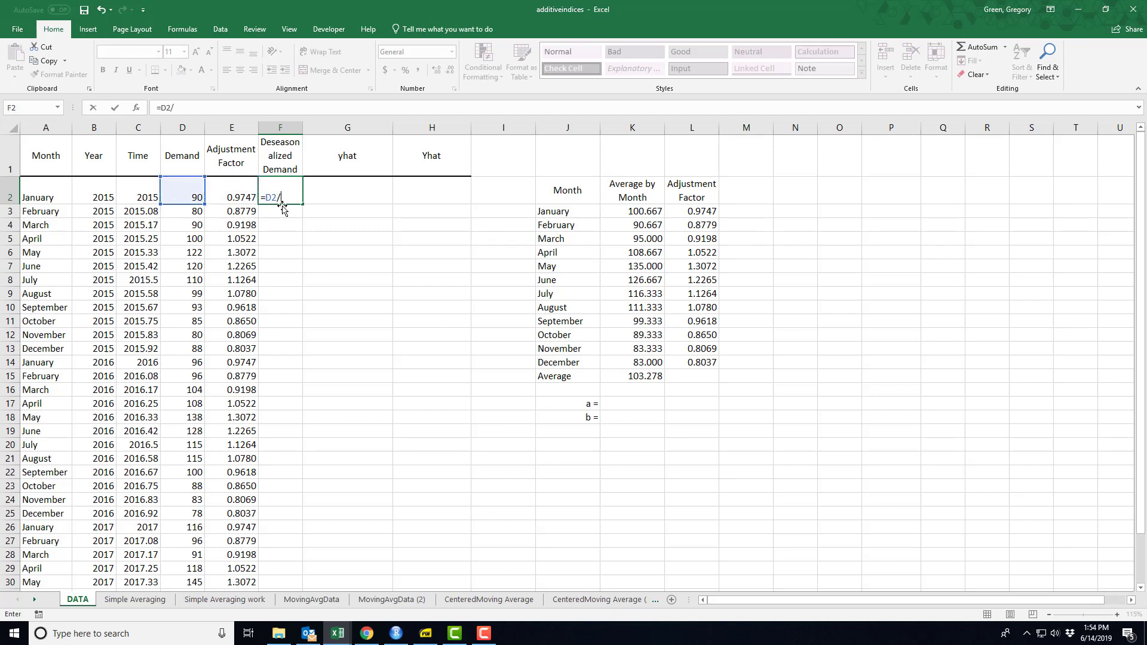
pyautogui.click(231, 197)
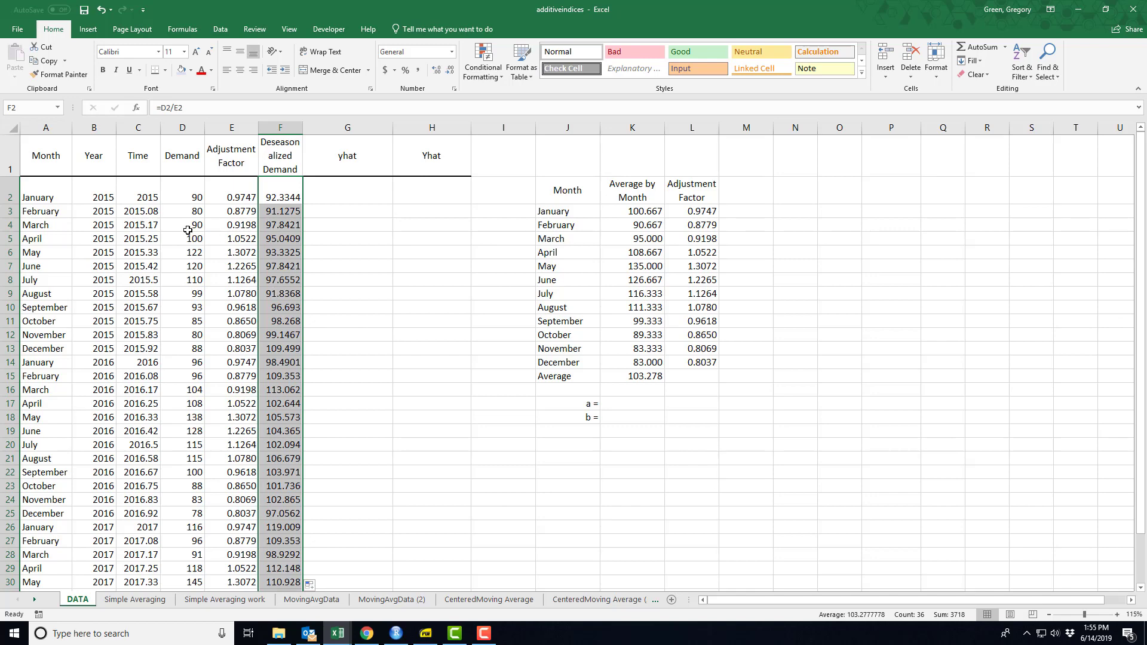
# - Select the Time and Deseasonalized Demand columns and insert a scatter chart of them
pyautogui.click(137, 156)
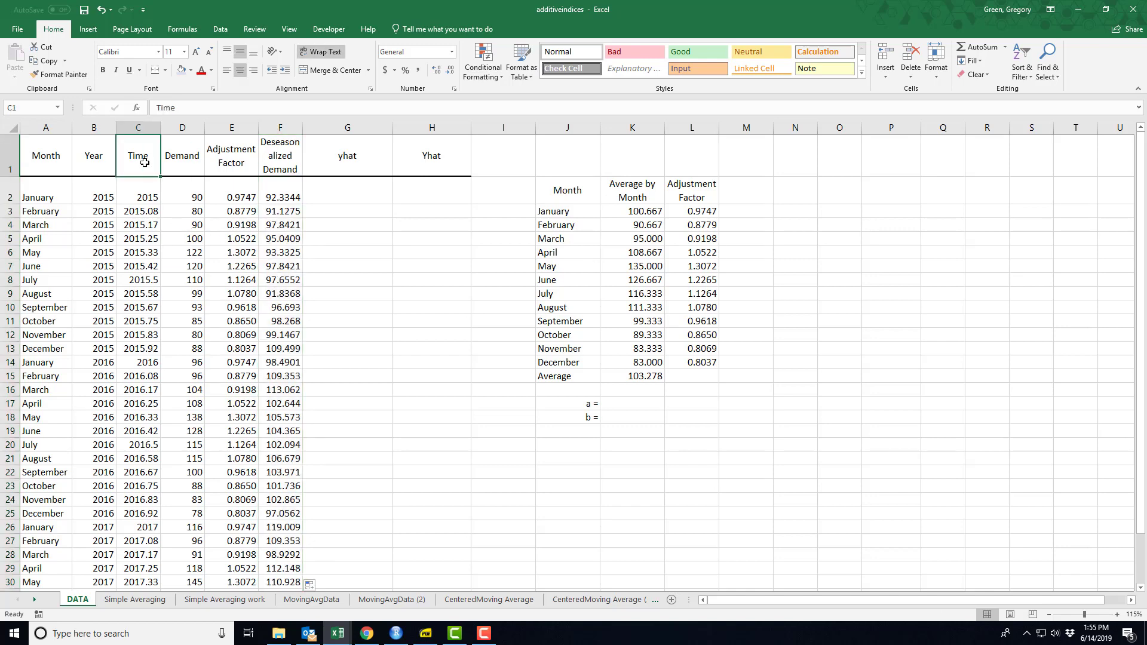
pyautogui.scroll(-3)
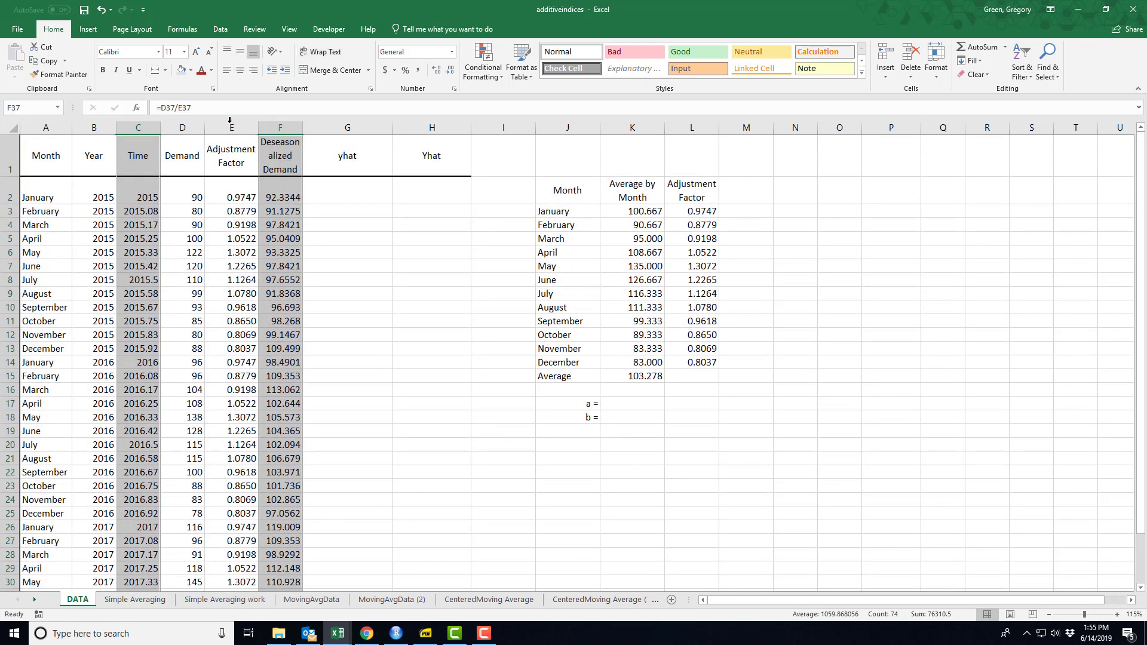
pyautogui.click(87, 29)
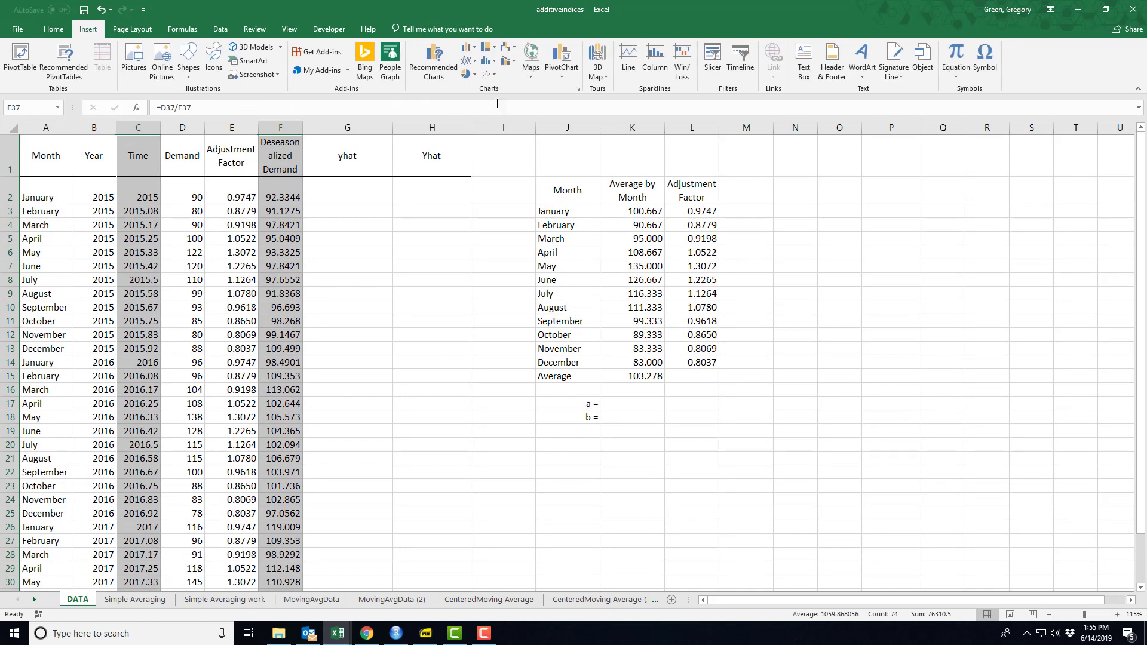
pyautogui.click(483, 61)
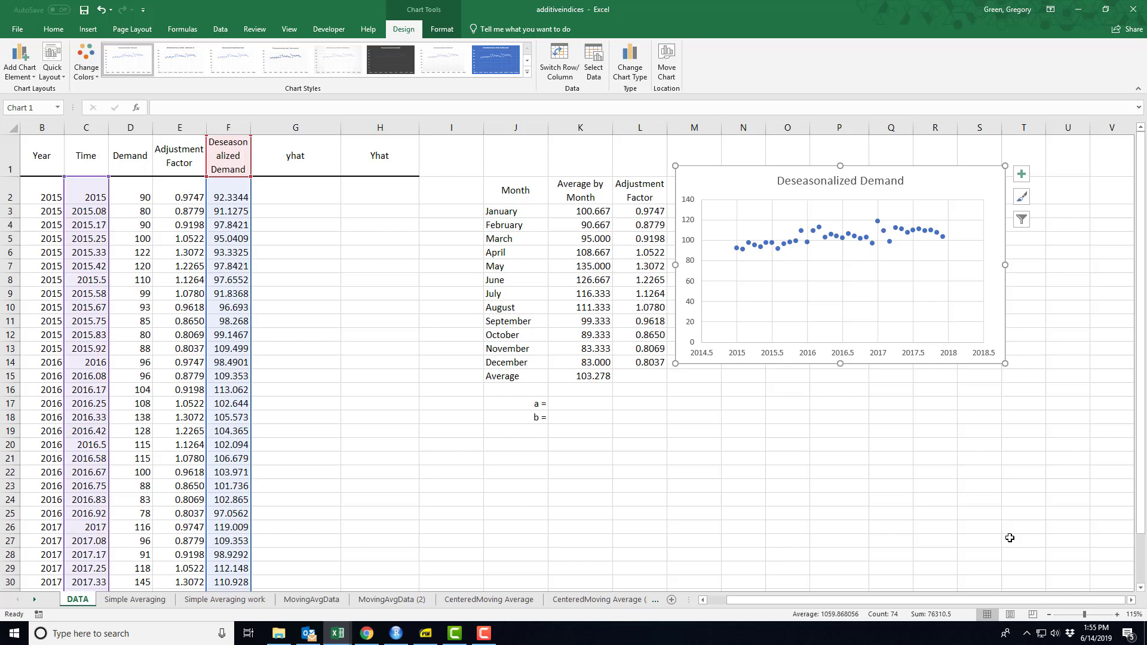
pyautogui.moveTo(816, 291)
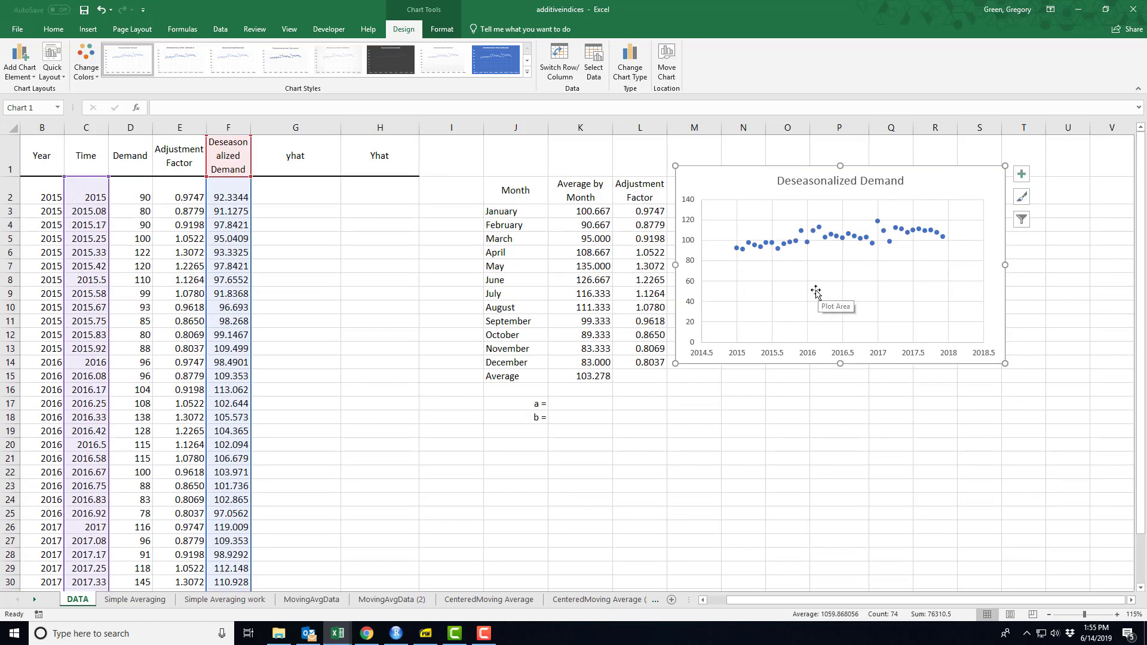
pyautogui.moveTo(285, 194)
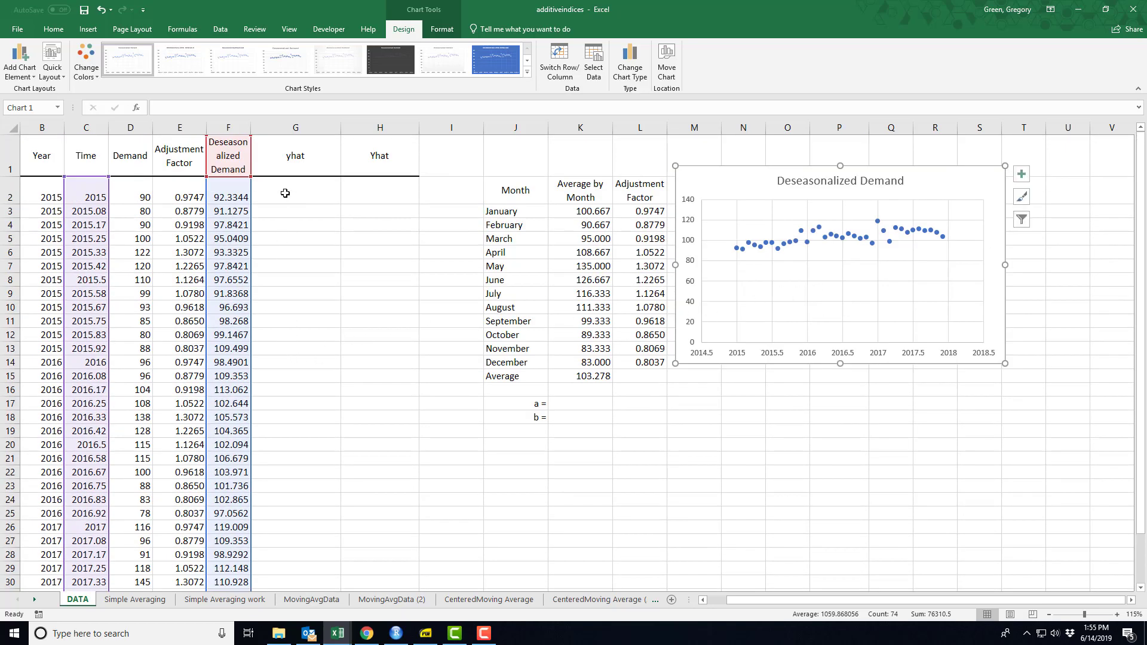
# - Enter =INTERCEPT(F2:F37,C2:C37) in K17 to get the intercept a of -11023.8114
pyautogui.click(295, 191)
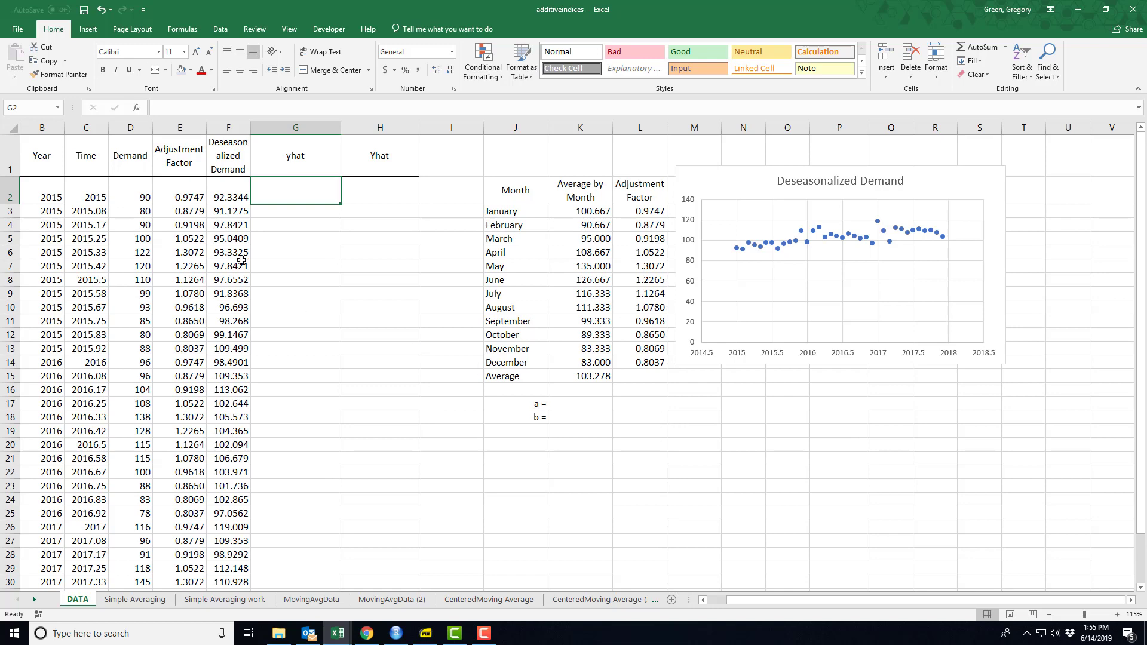
pyautogui.click(579, 403)
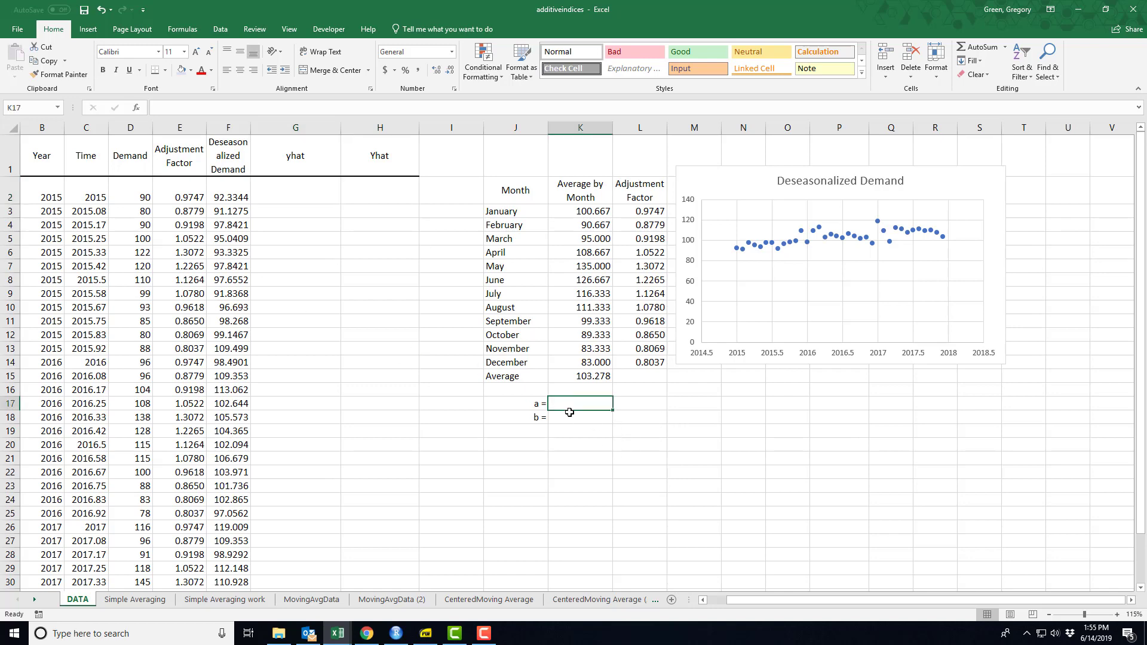
pyautogui.write('=intercept(')
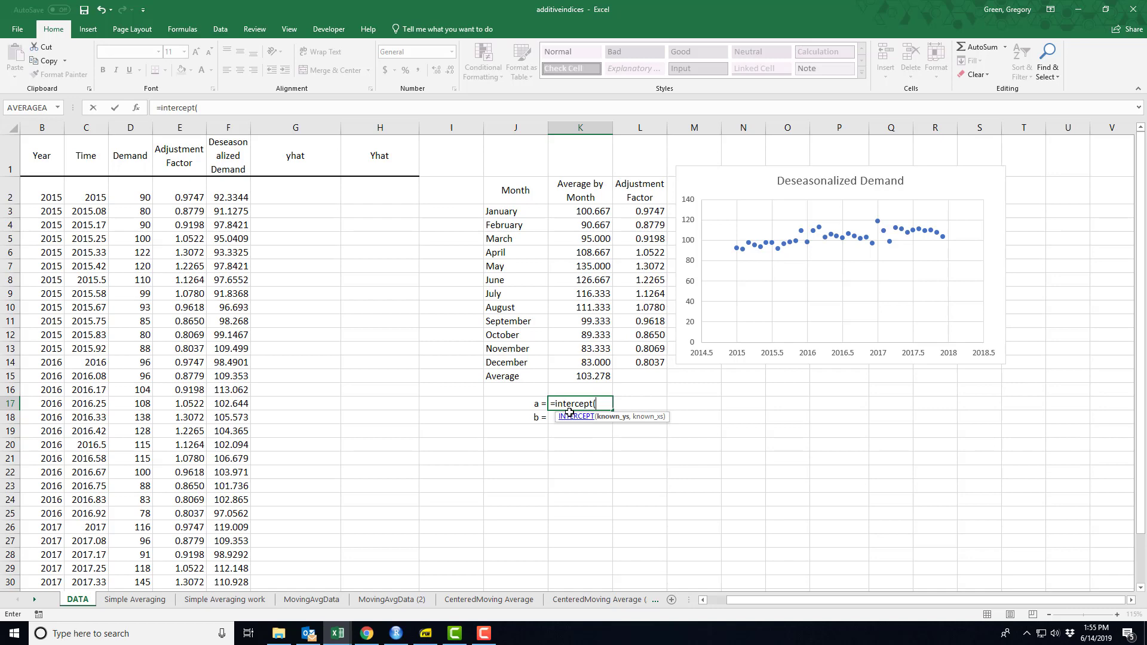
pyautogui.moveTo(220, 192)
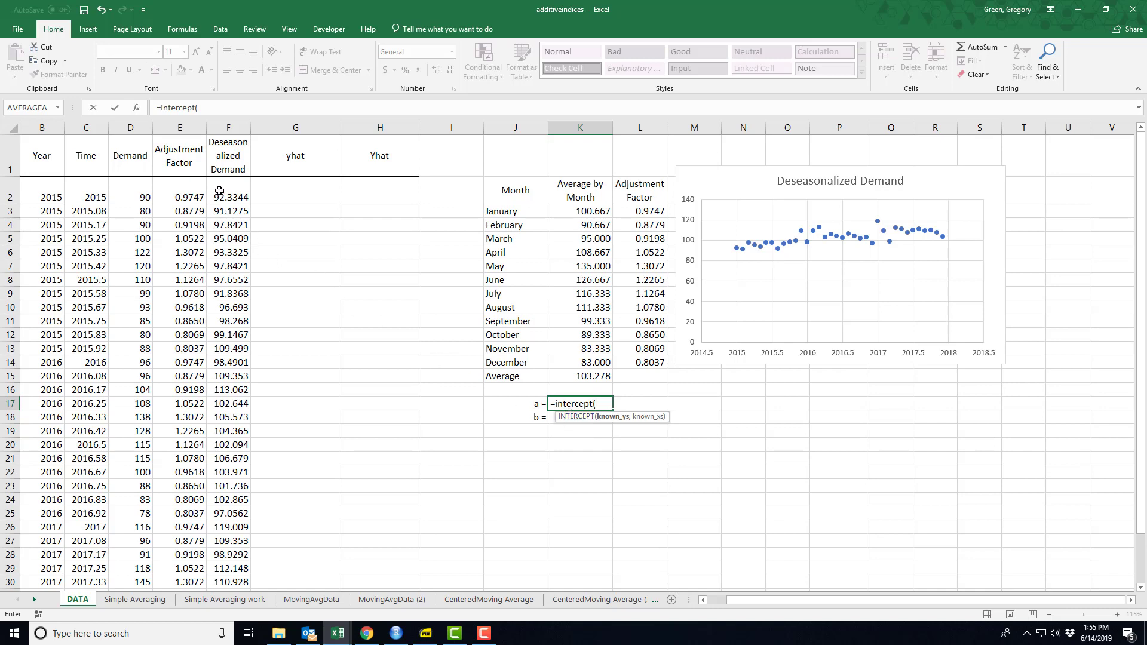
pyautogui.moveTo(227, 197); pyautogui.dragTo(227, 210)
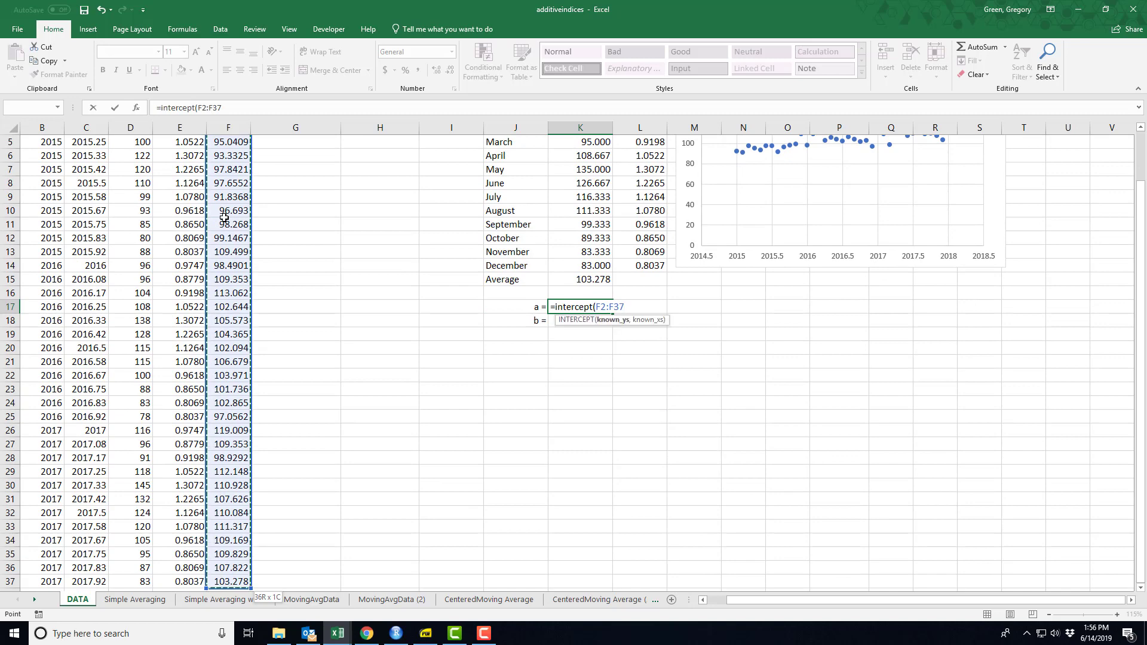
pyautogui.write(',')
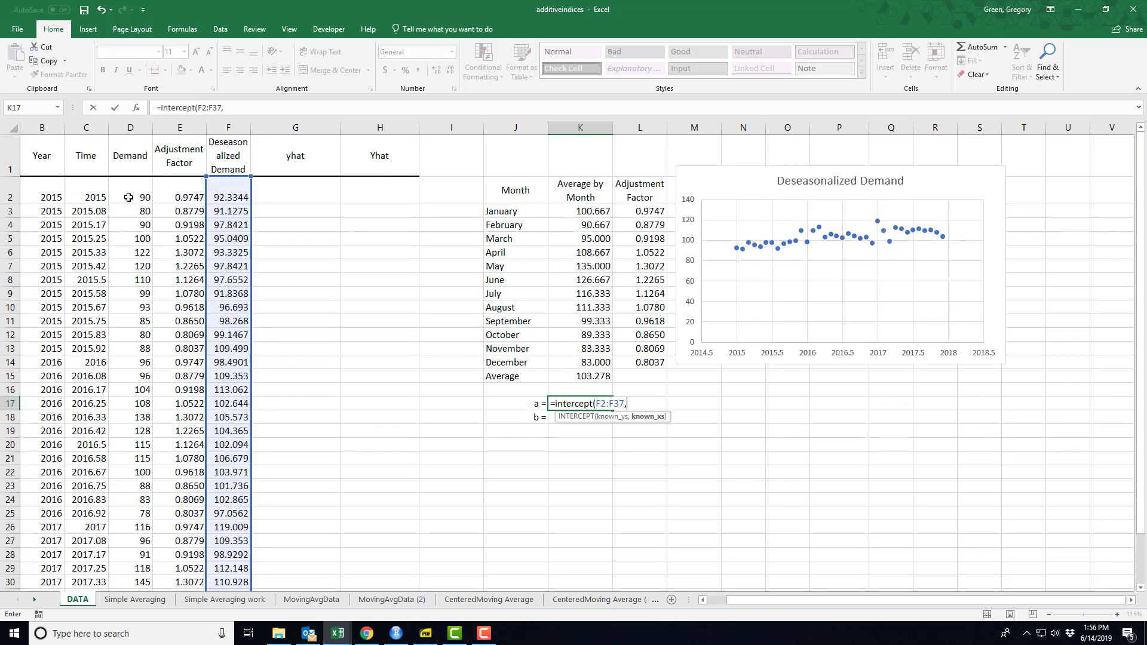
pyautogui.click(86, 198)
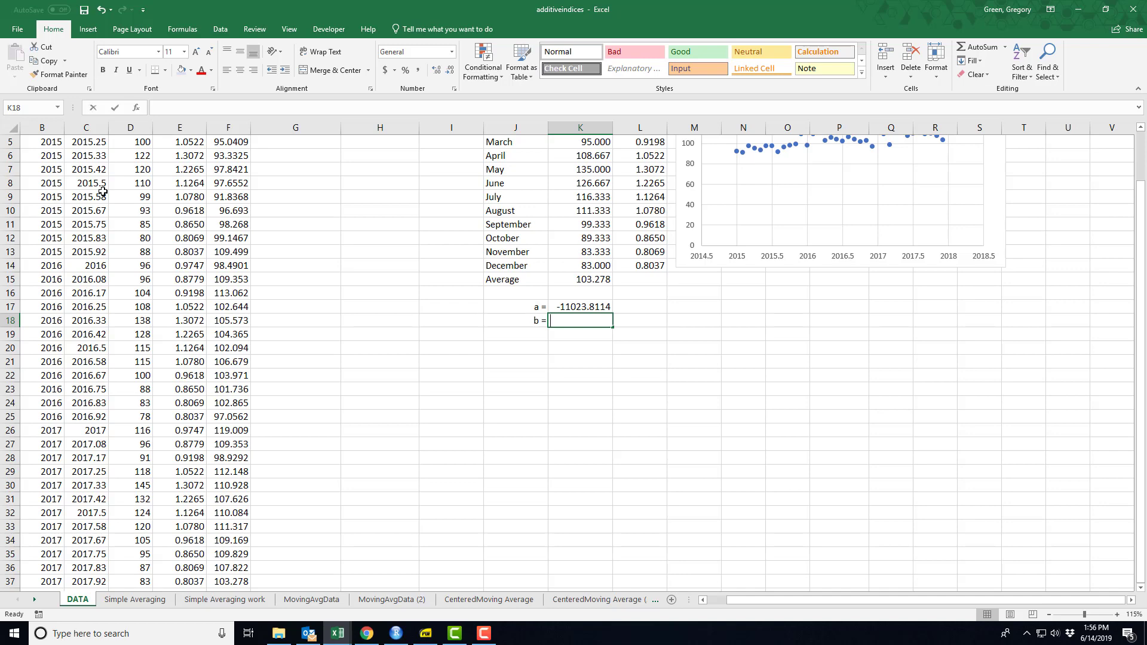
# - Enter =SLOPE(F2:F37,C2:C37) in K18 to get the slope b of 5.518134947
pyautogui.write('=slope')
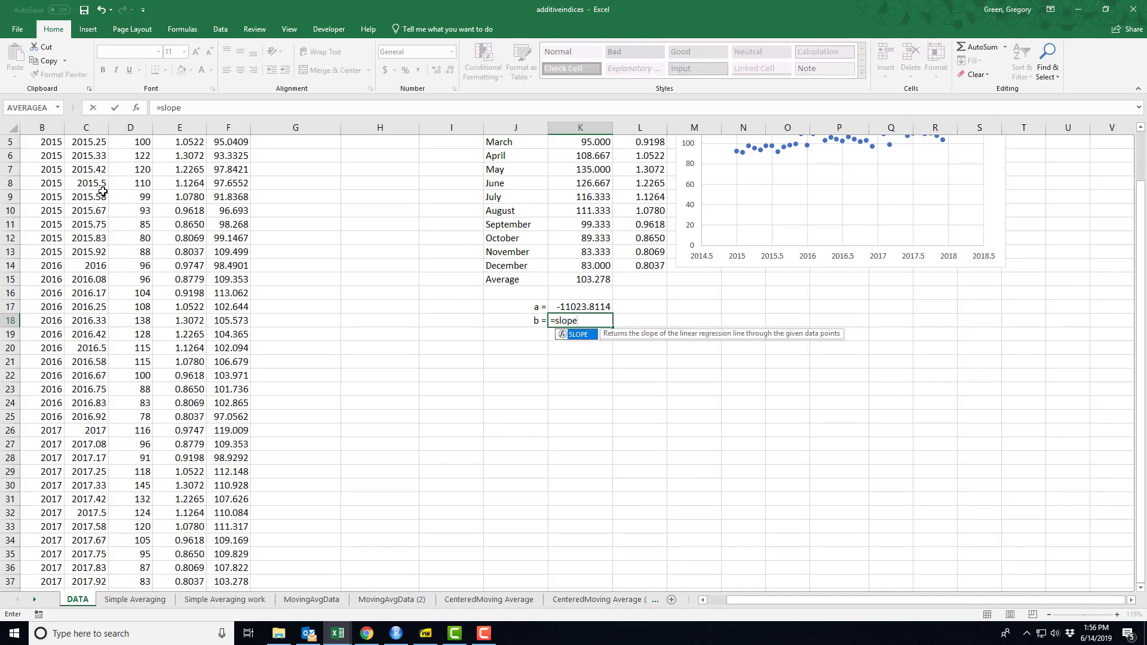
pyautogui.write('(F2:F37,')
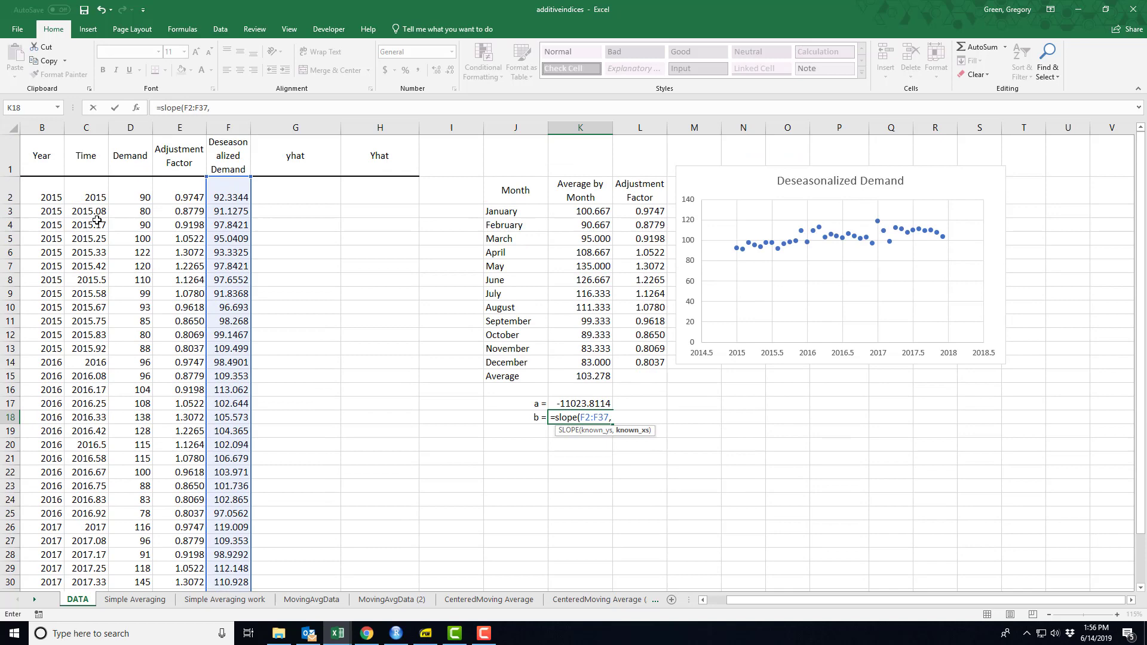
pyautogui.click(86, 196)
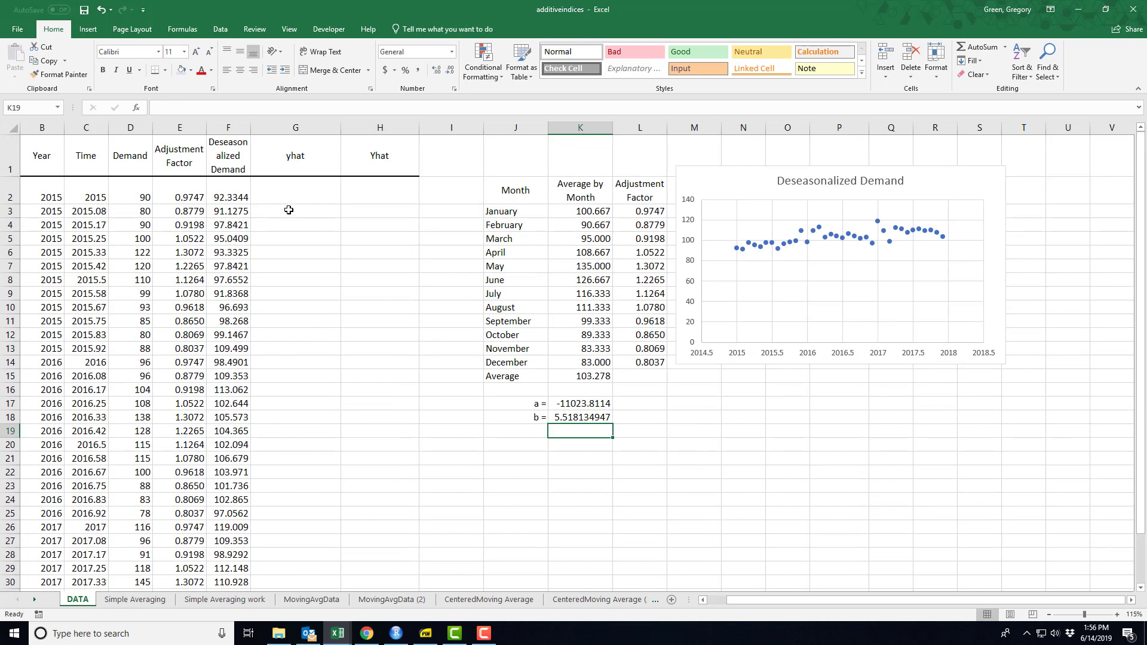
pyautogui.click(295, 197)
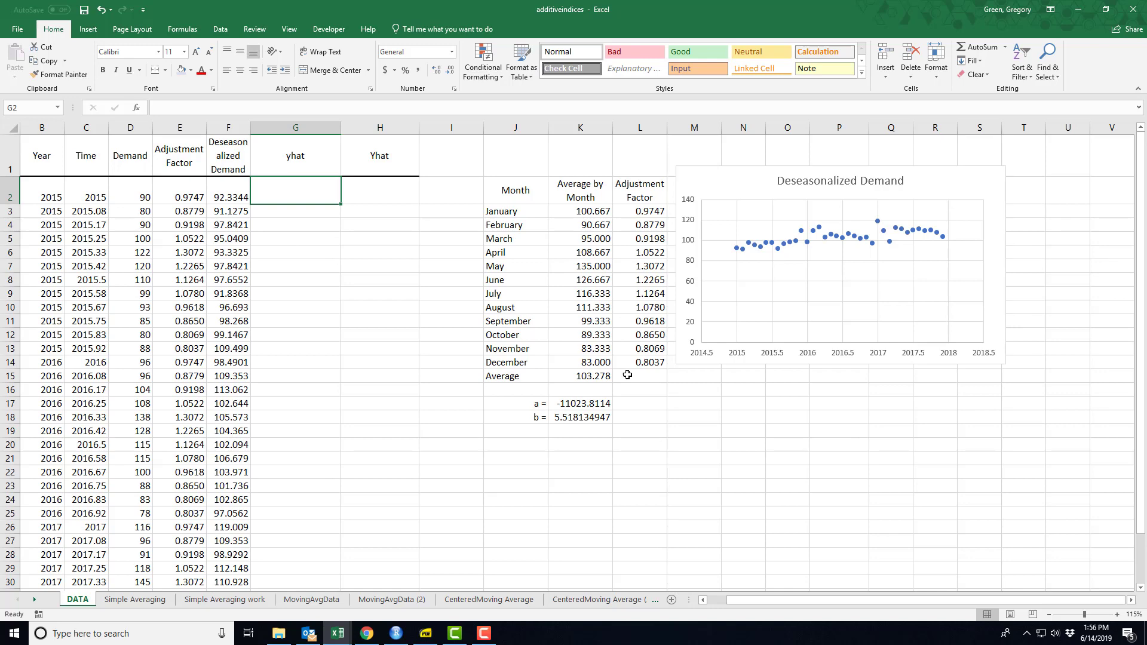
# - Enter =$K$17+$K$18*C2 in G2 and copy the trend formula down the yhat column to row 37
pyautogui.write('=')
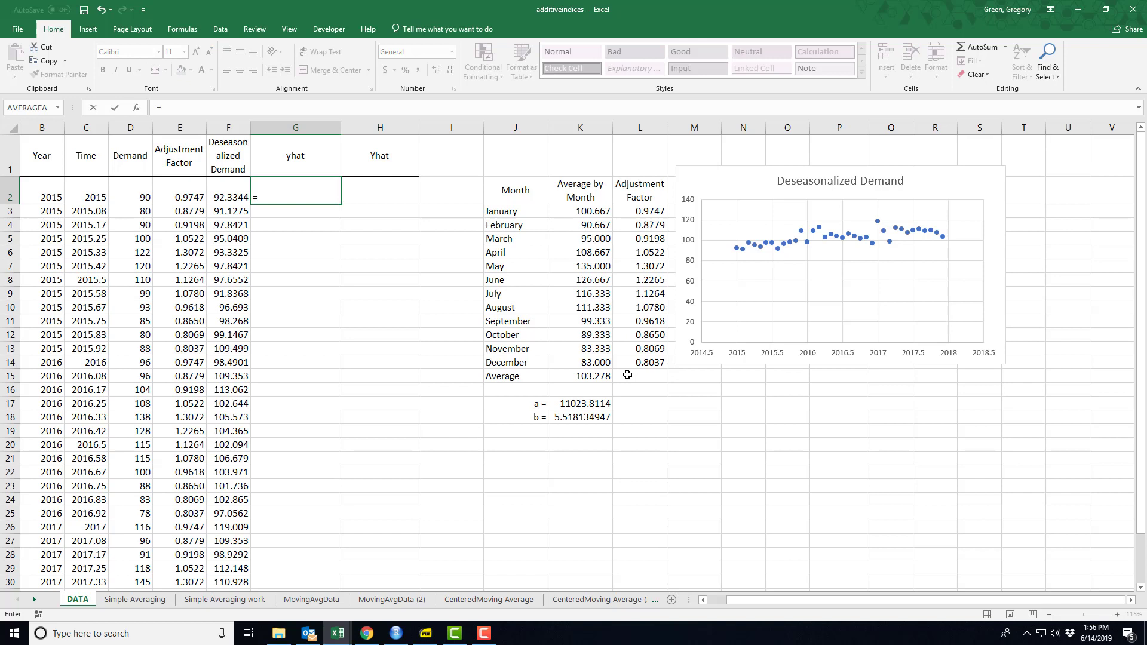
pyautogui.moveTo(628, 373)
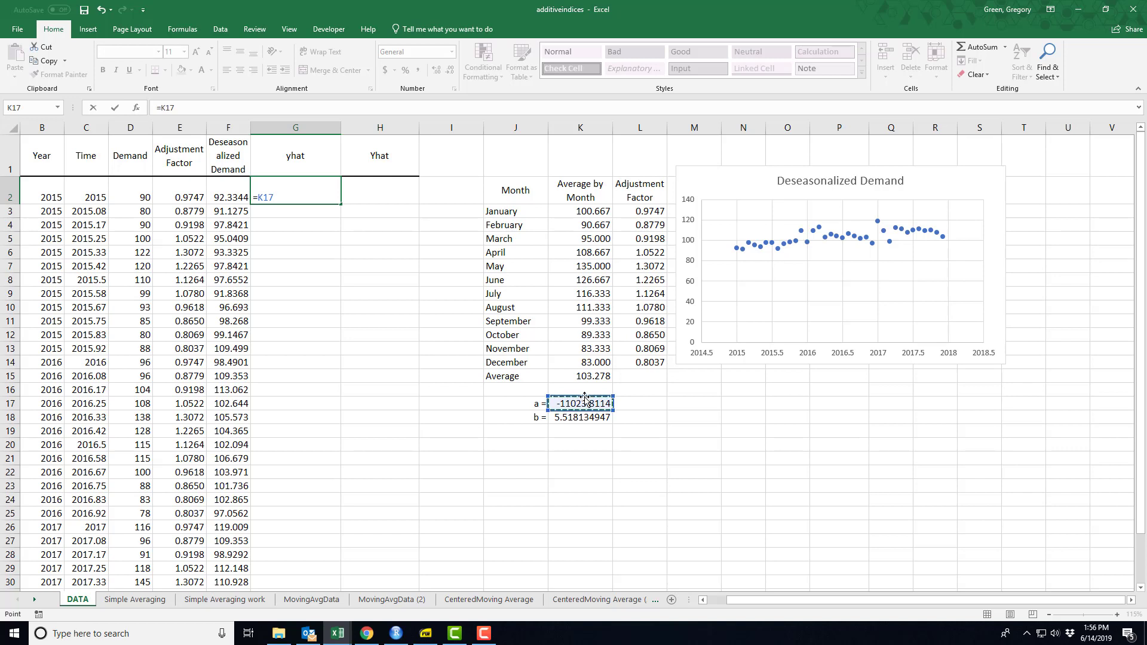
pyautogui.press('f4')
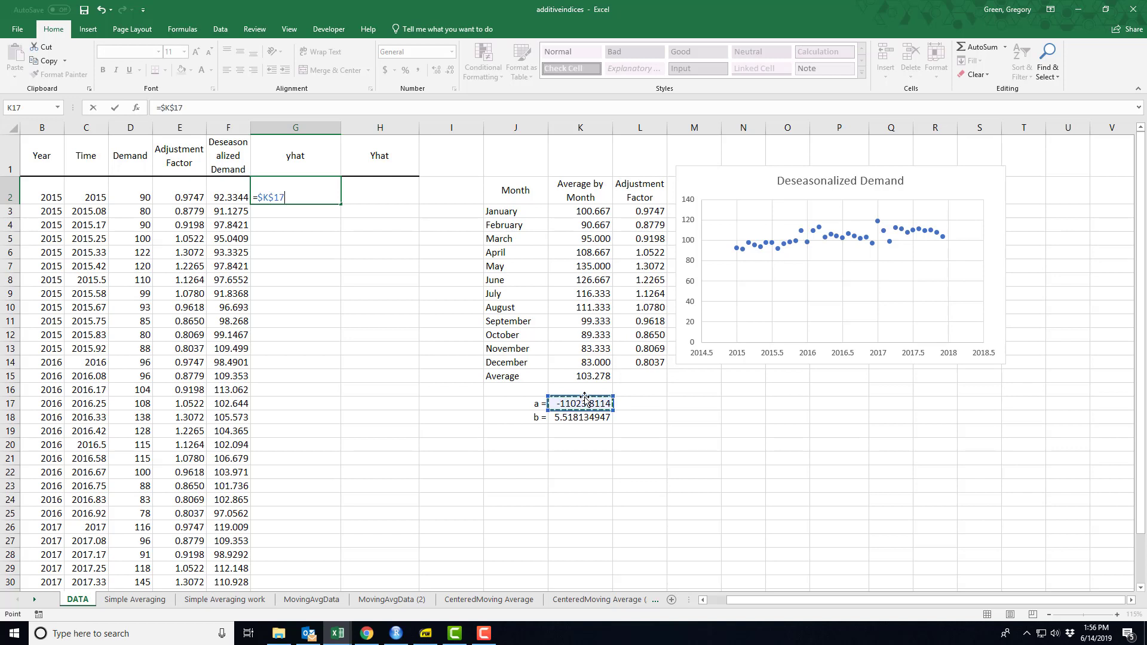
pyautogui.click(579, 417)
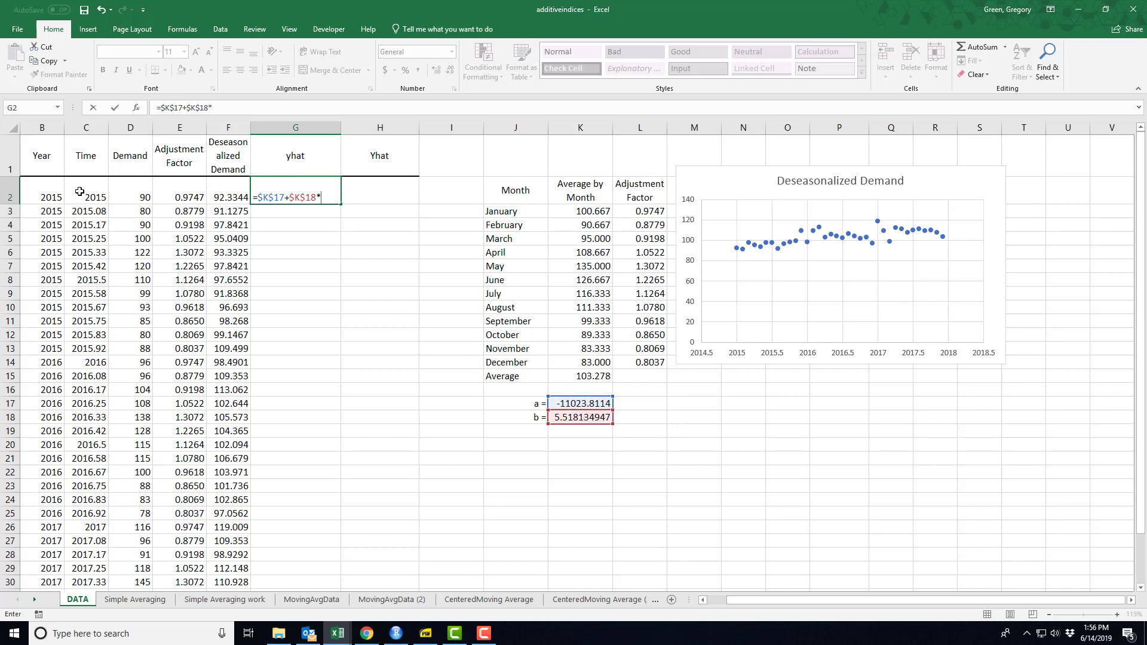
pyautogui.press('enter')
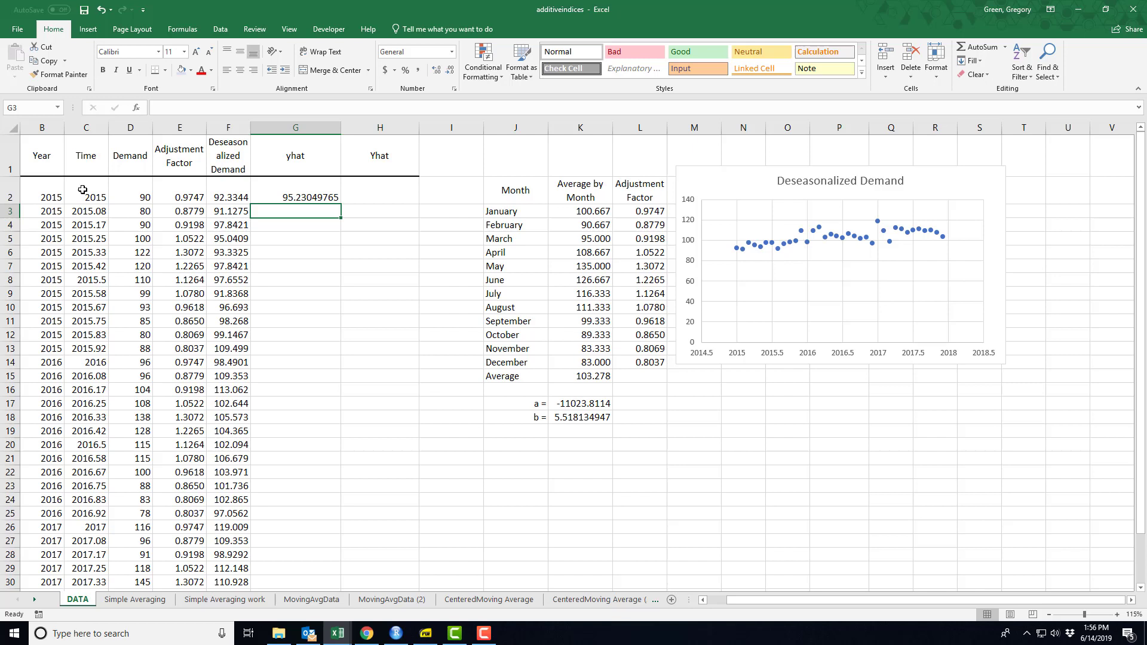
pyautogui.click(295, 197)
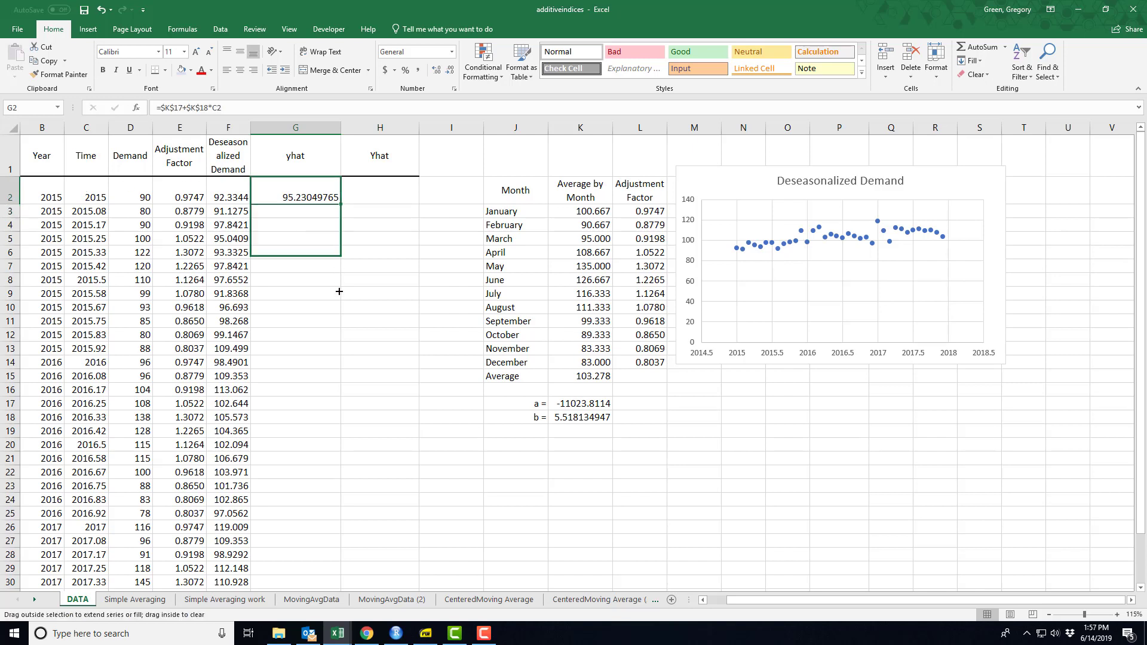
pyautogui.moveTo(295, 205); pyautogui.dragTo(295, 280)
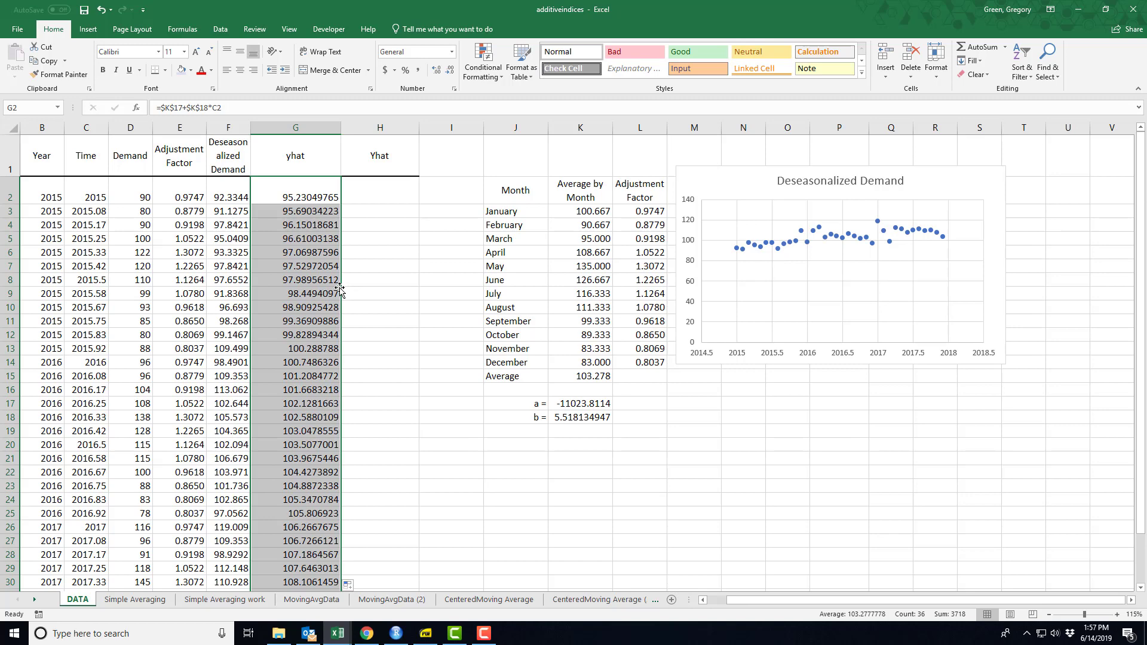
pyautogui.moveTo(374, 197)
pyautogui.write('=')
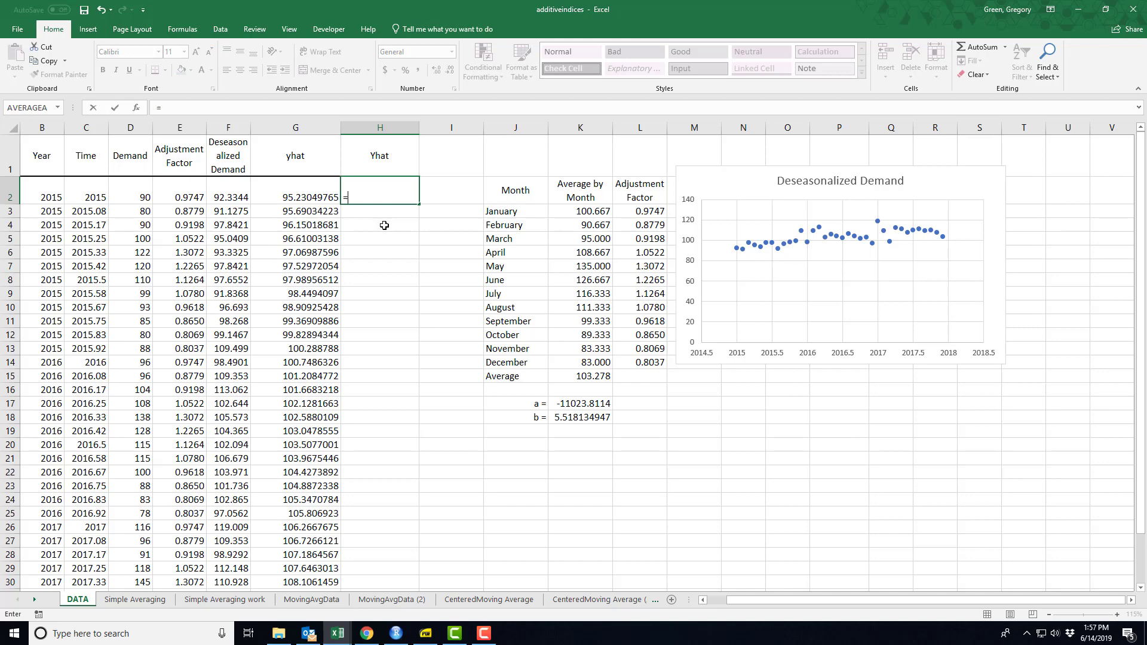
# - Enter =G2*E2 in H2 so the first Yhat is trend times adjustment factor, 92.82284117
pyautogui.click(295, 198)
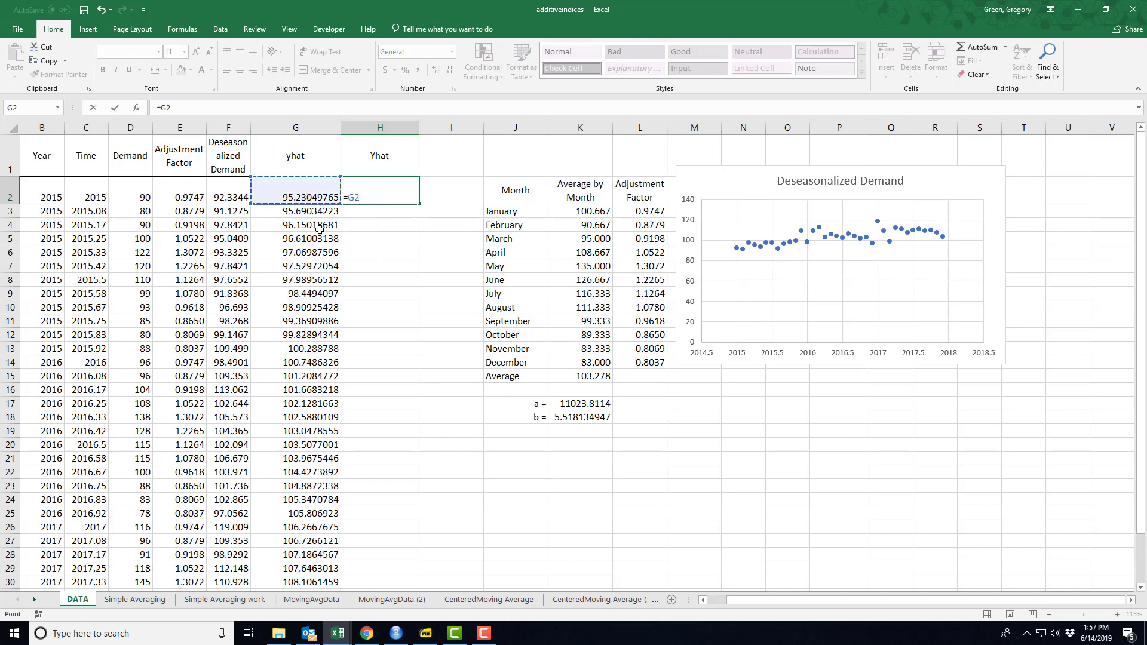
pyautogui.write('*')
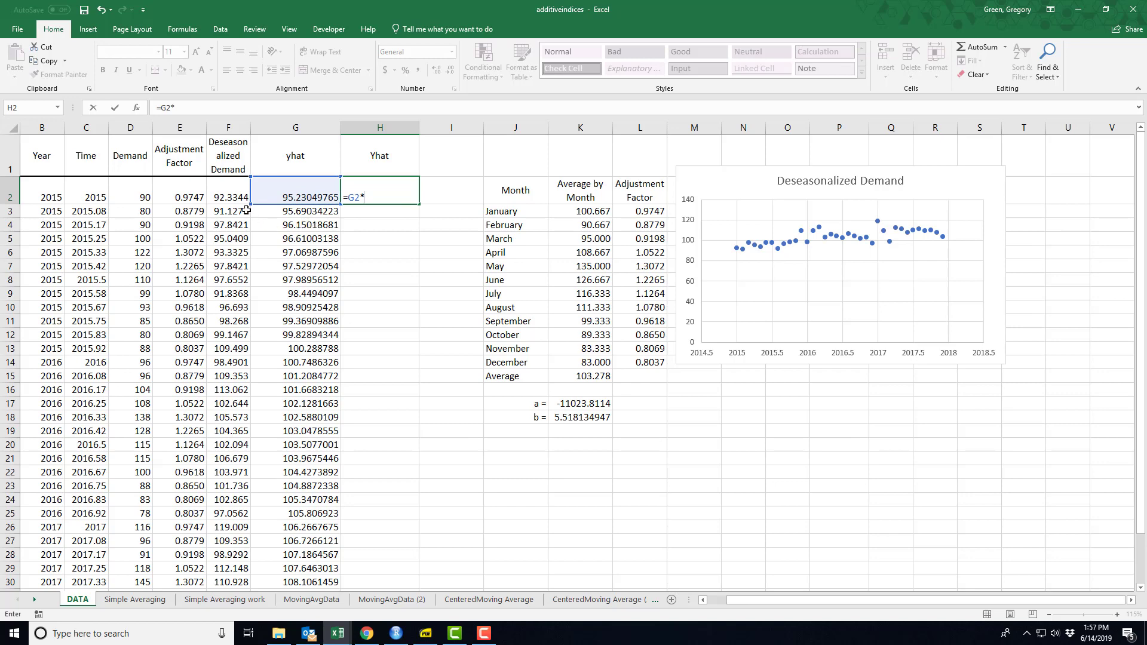
pyautogui.click(178, 197)
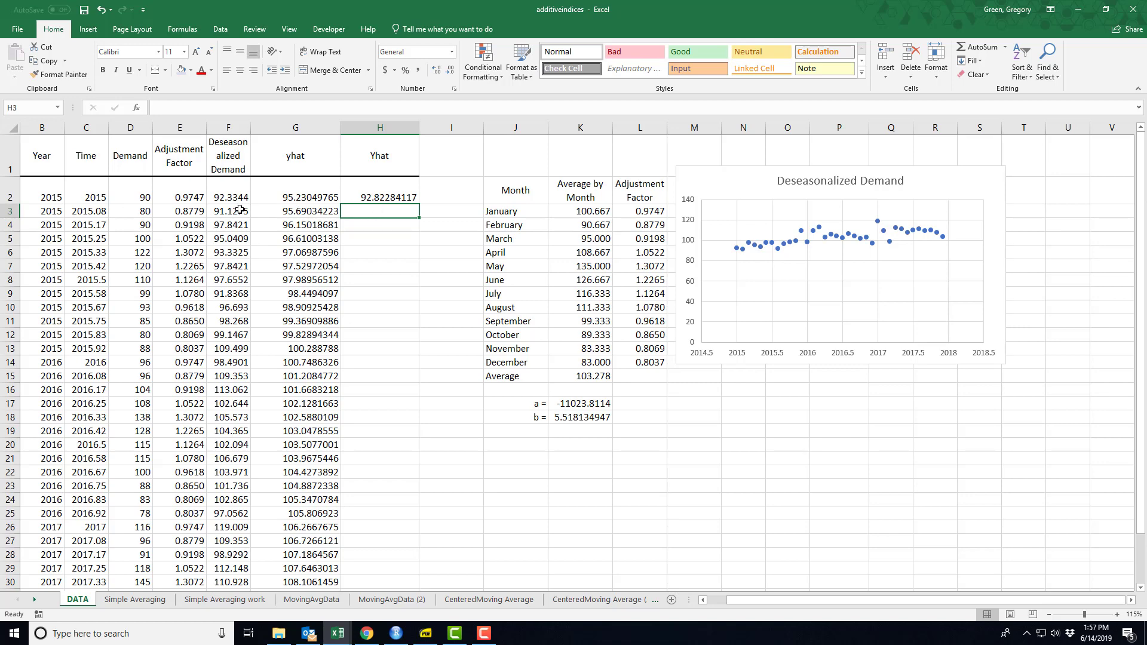
pyautogui.moveTo(381, 190)
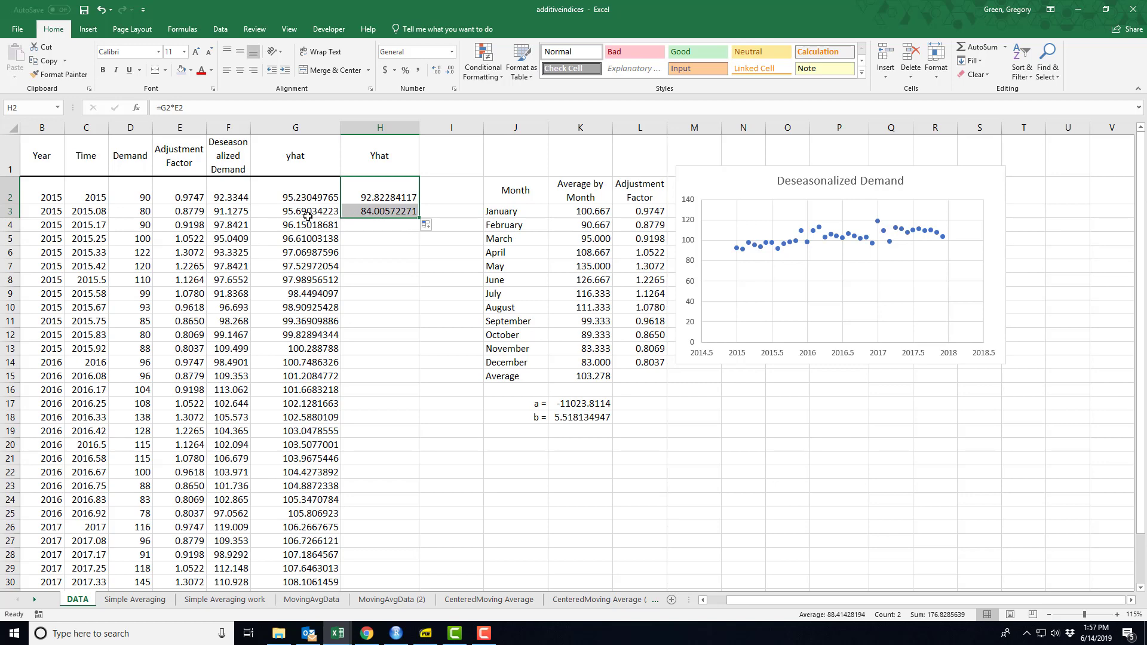
pyautogui.moveTo(412, 239)
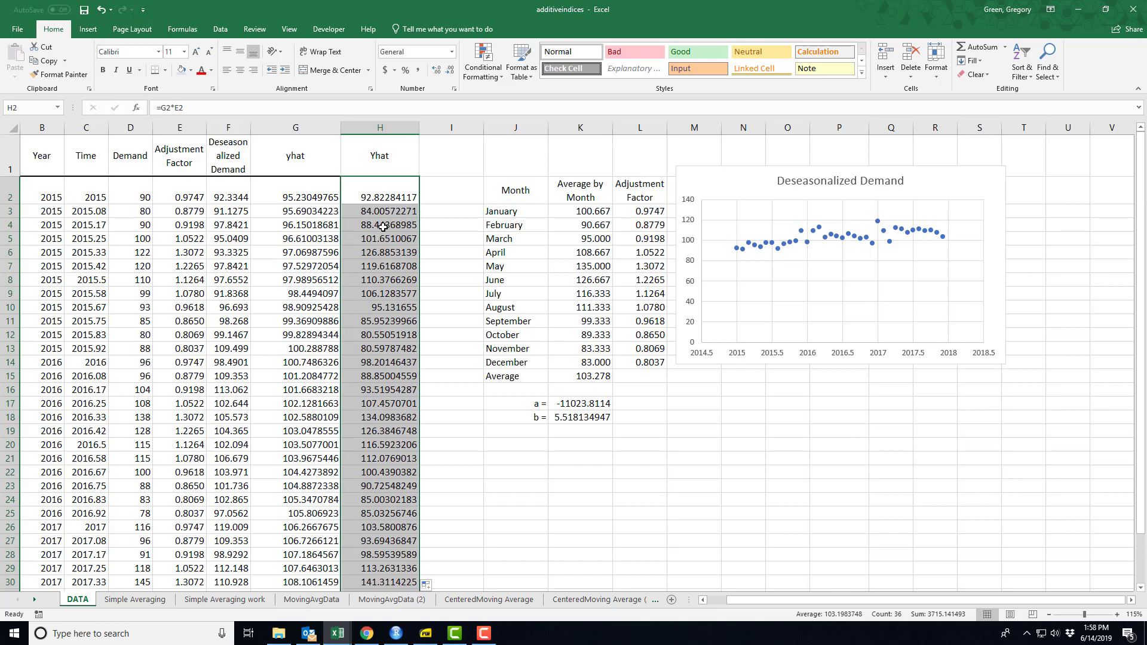
pyautogui.moveTo(297, 226)
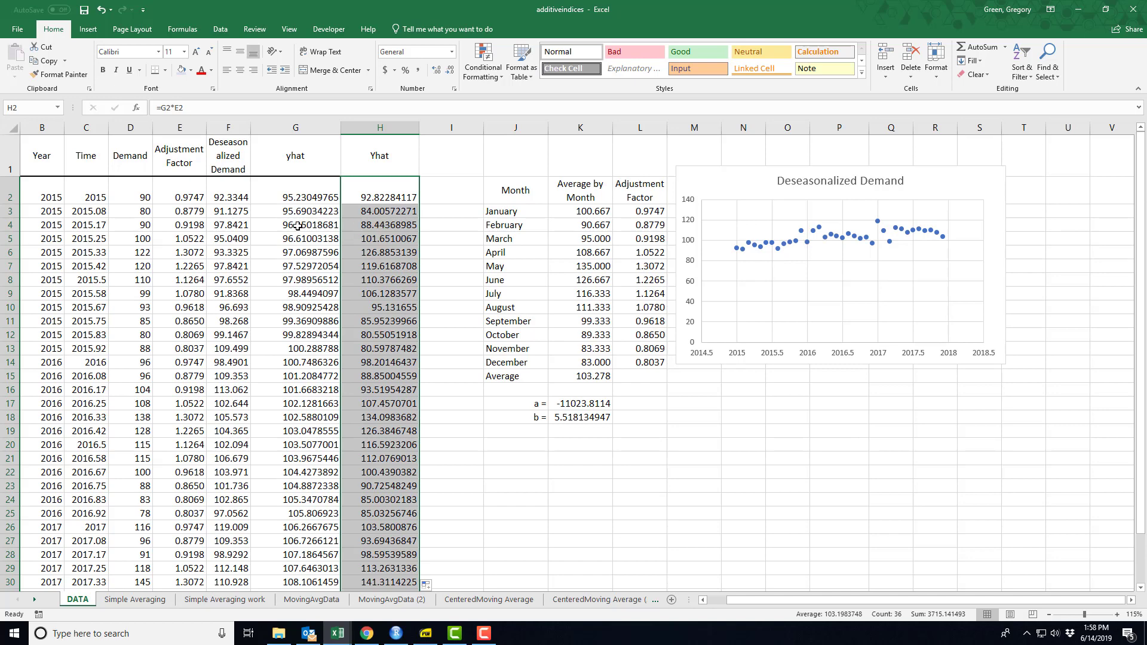
pyautogui.moveTo(103, 50)
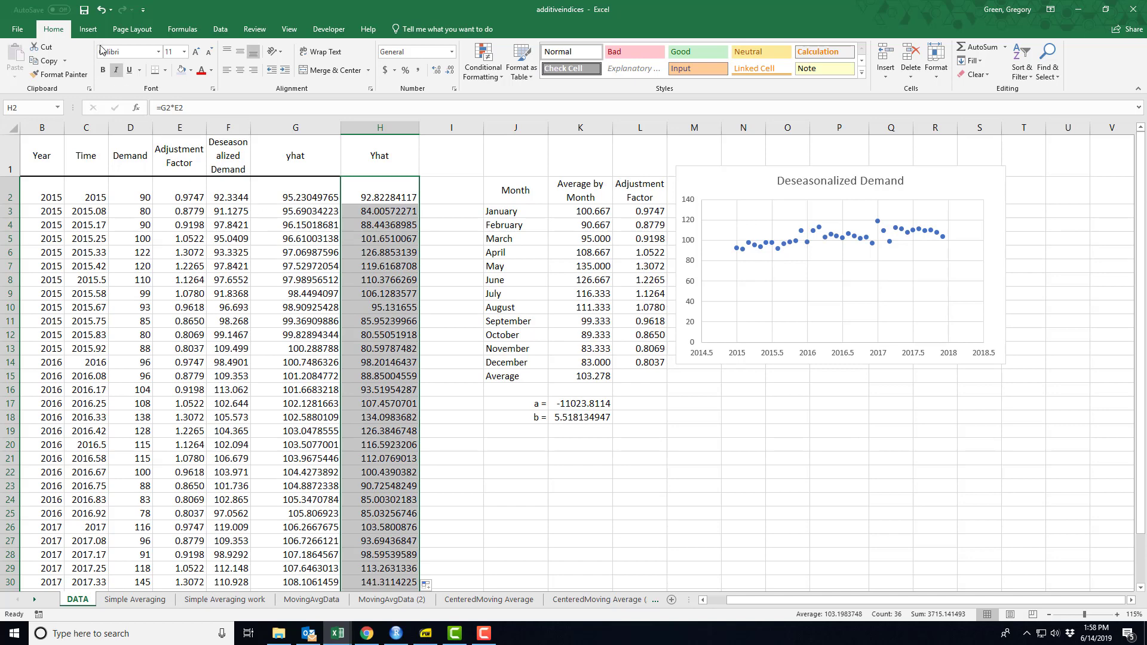
# - Save the workbook with the completed forecast columns
pyautogui.click(311, 598)
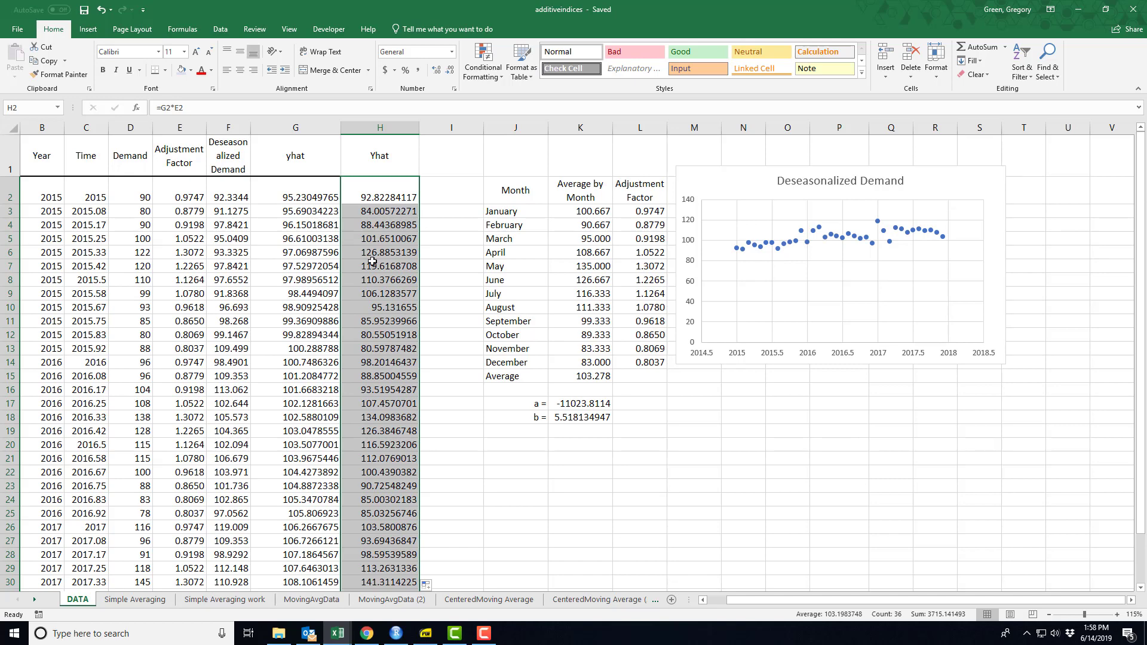
pyautogui.moveTo(392, 294)
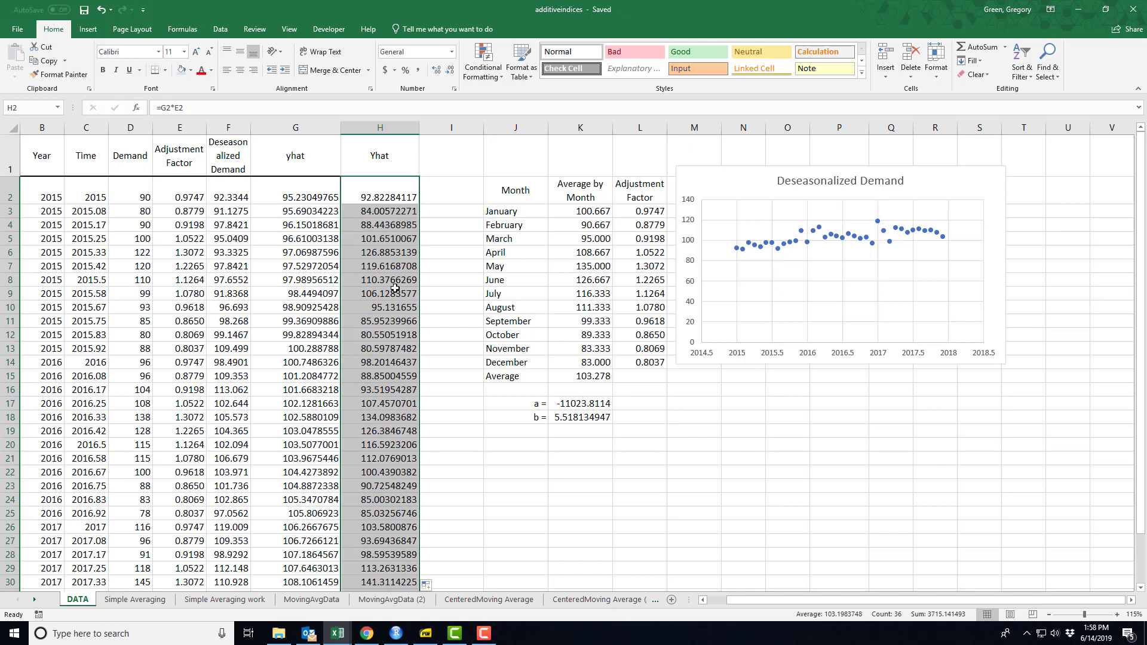
pyautogui.moveTo(387, 294)
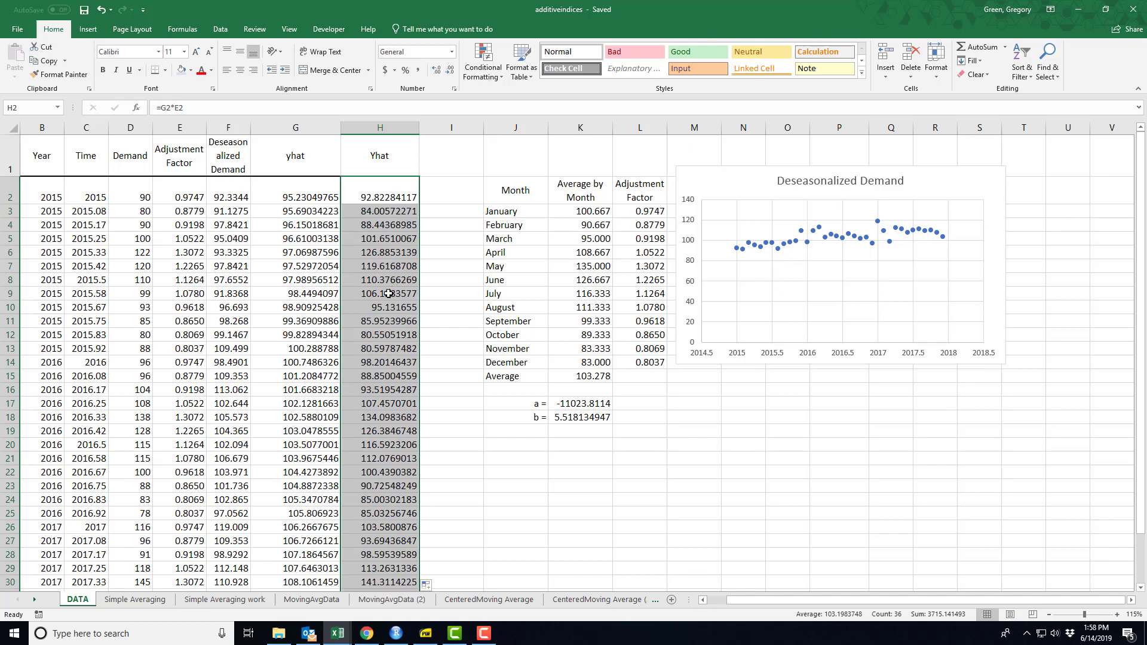
pyautogui.moveTo(387, 294)
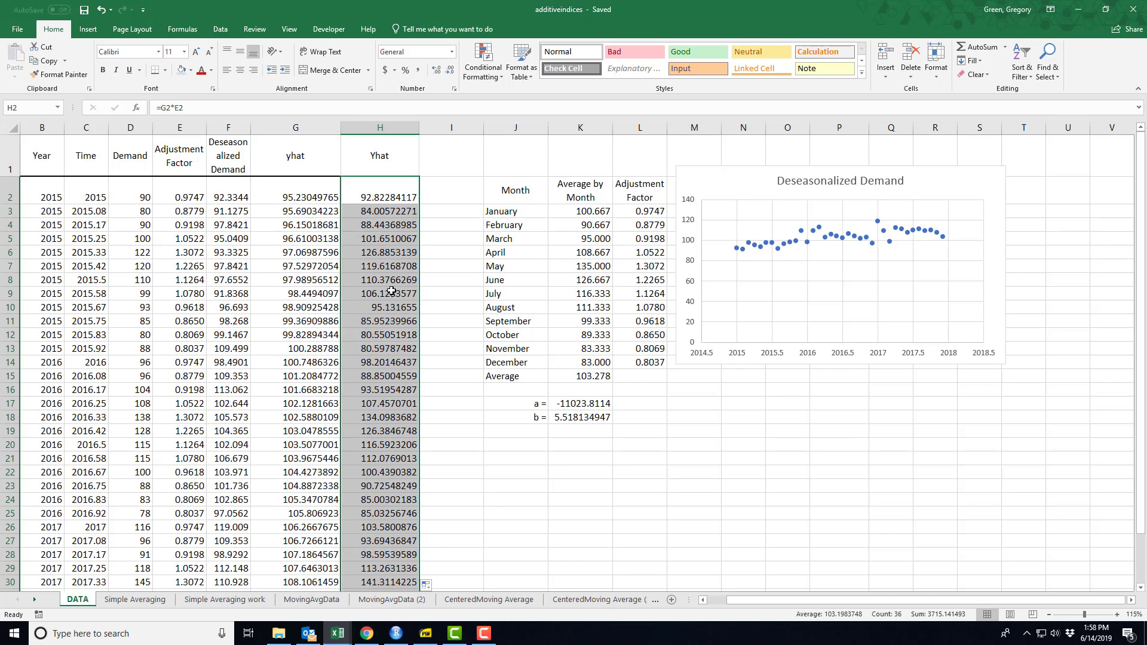